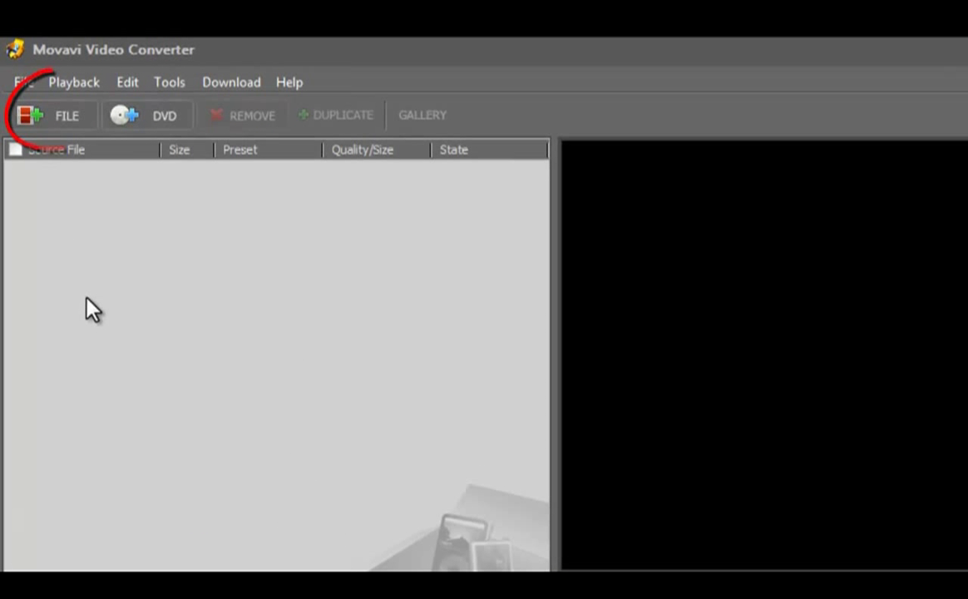
mouse_move(67, 129)
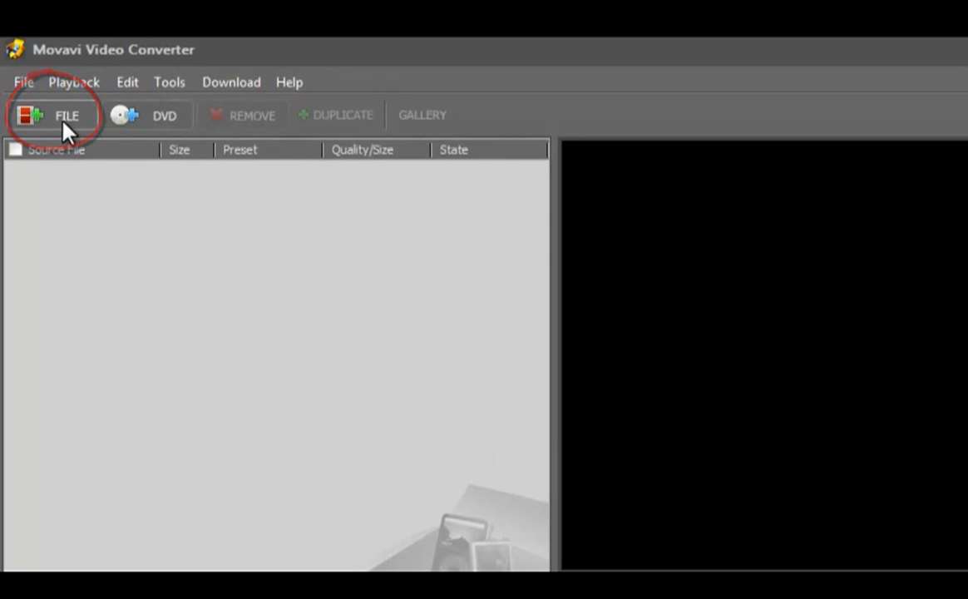
- Add Zagorsk_summer.mp4 from the Art folder to the conversion list
left_click(53, 115)
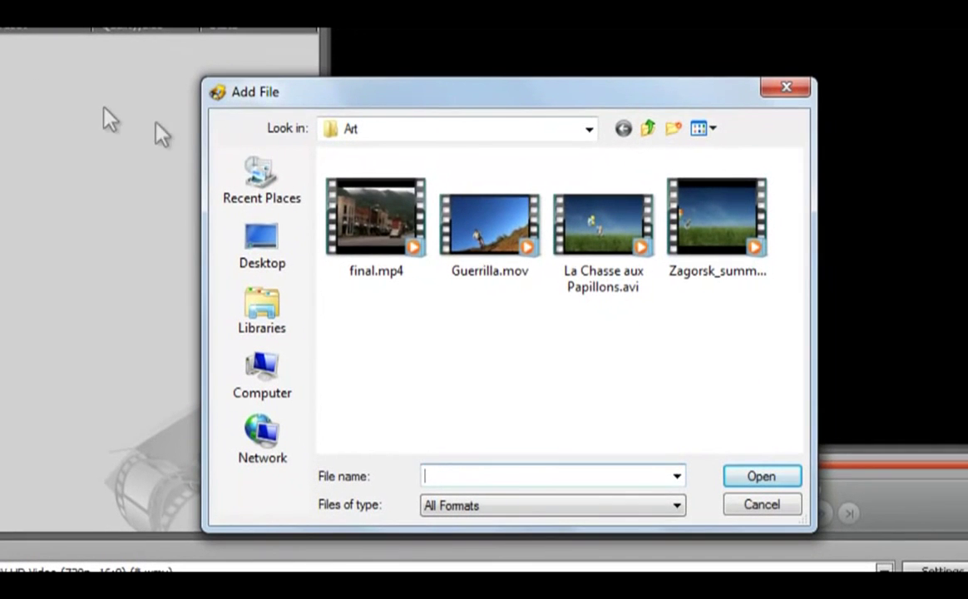
left_click(717, 219)
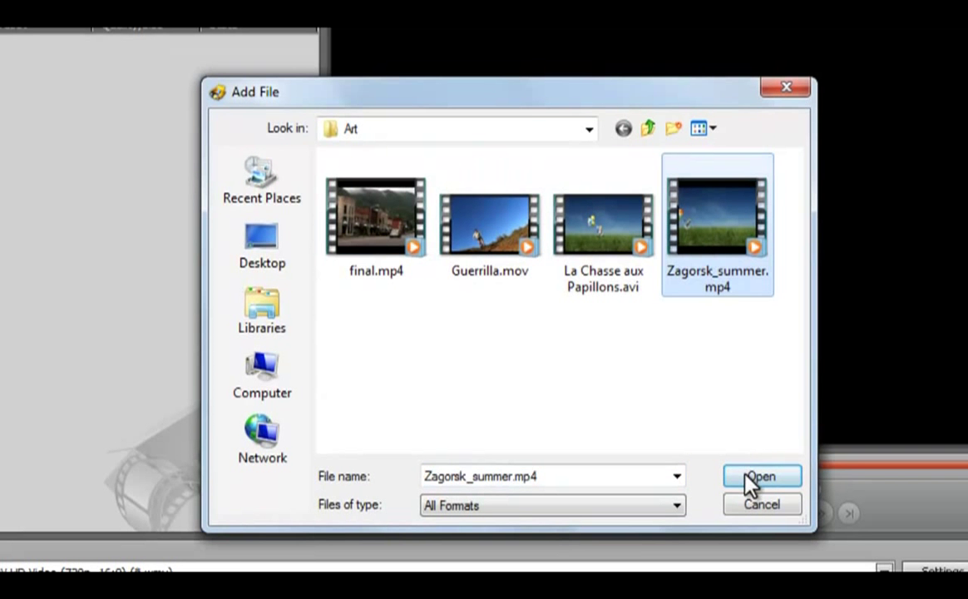
left_click(762, 476)
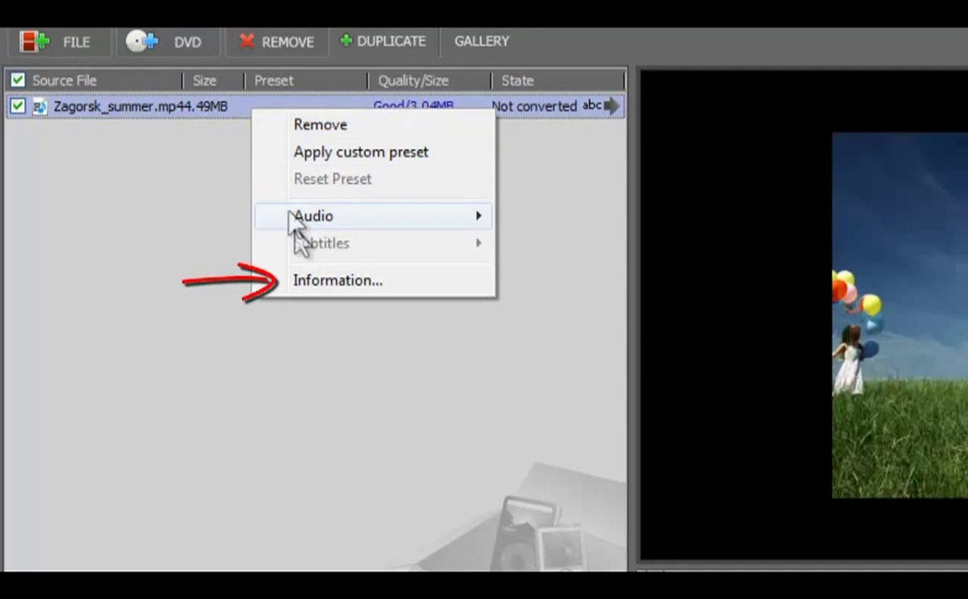
left_click(336, 280)
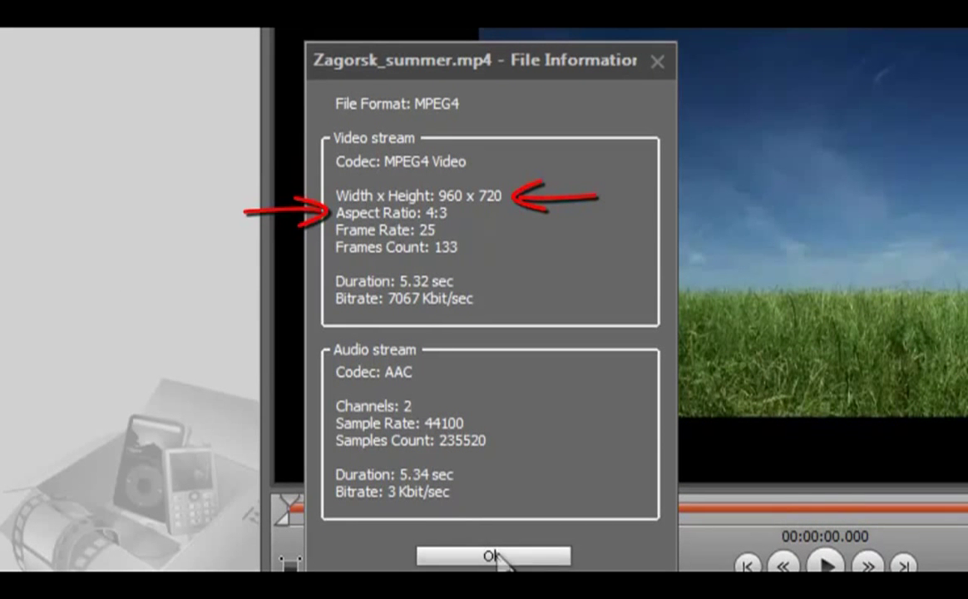
left_click(495, 556)
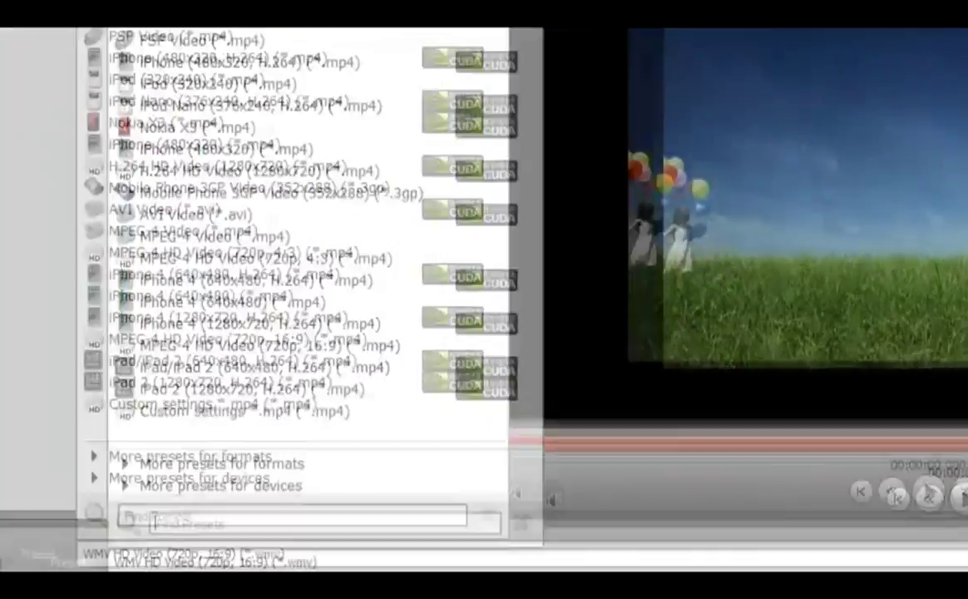
- Search the presets for 'mpeg4' and choose MPEG4 HD Video (720p, 4:3) HQ
type("mpeg4")
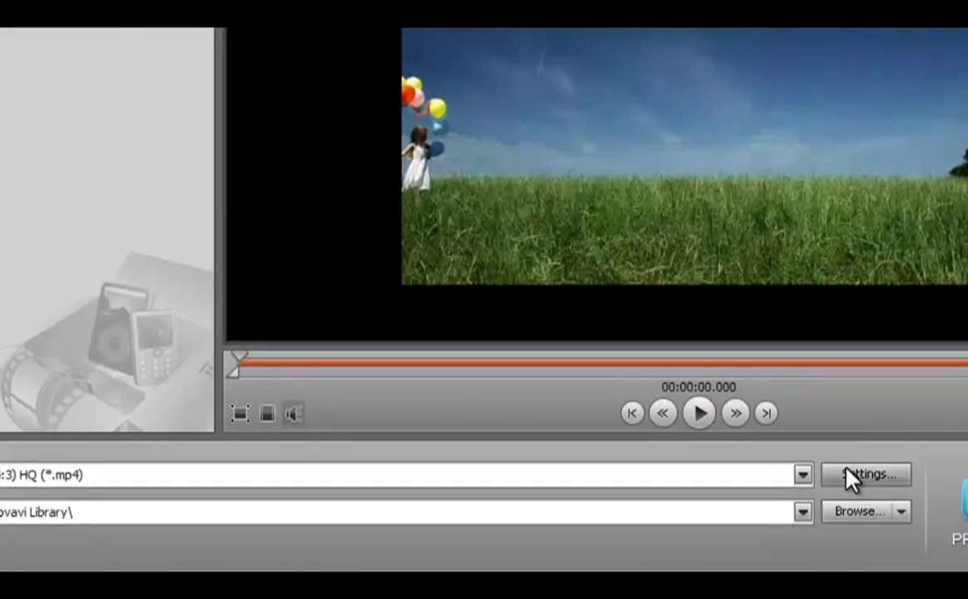
- Set output to MPEG-4 HD Video (720p, 16:9), 1280x720, with Crop resize method
left_click(867, 473)
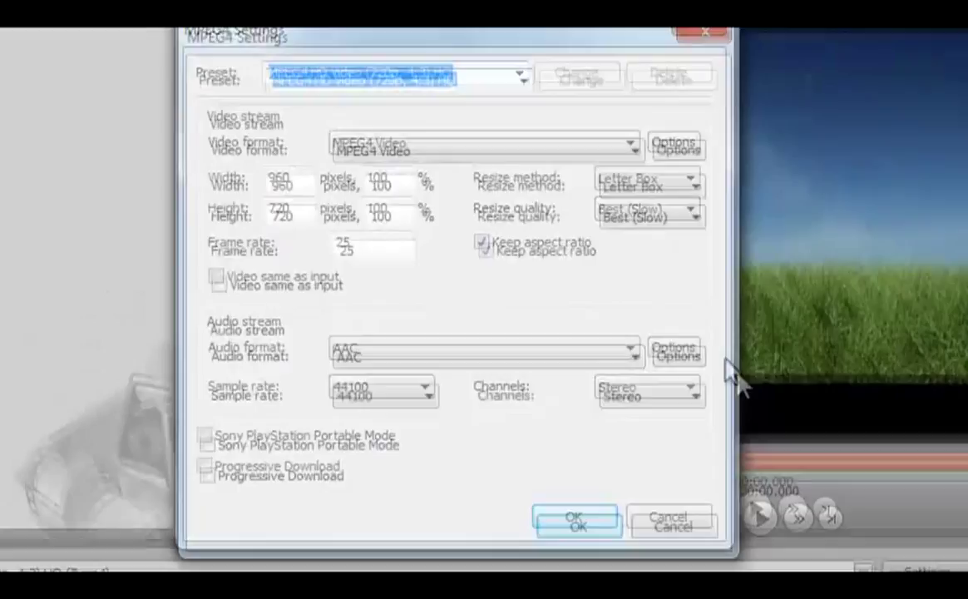
left_click(530, 93)
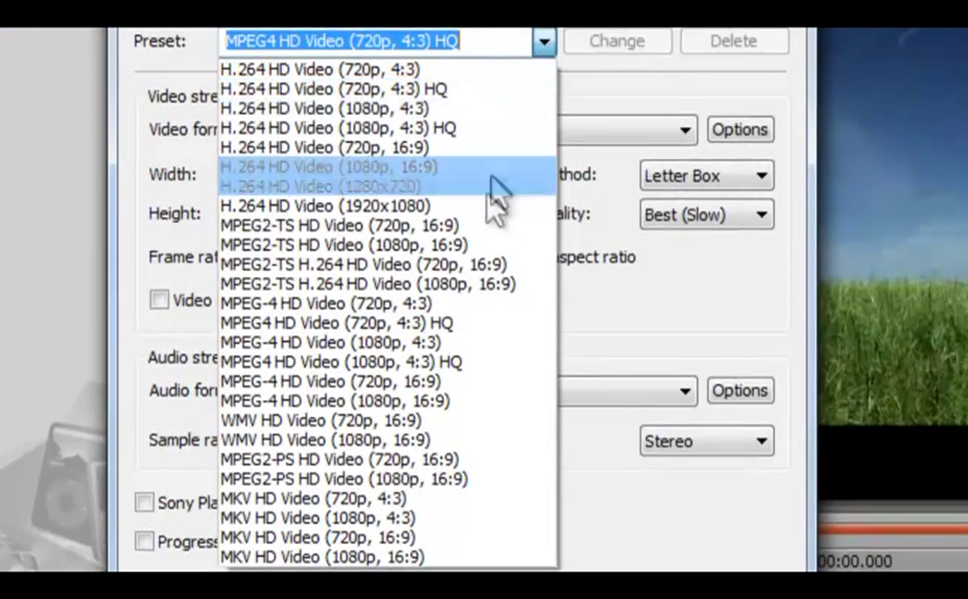
mouse_move(450, 390)
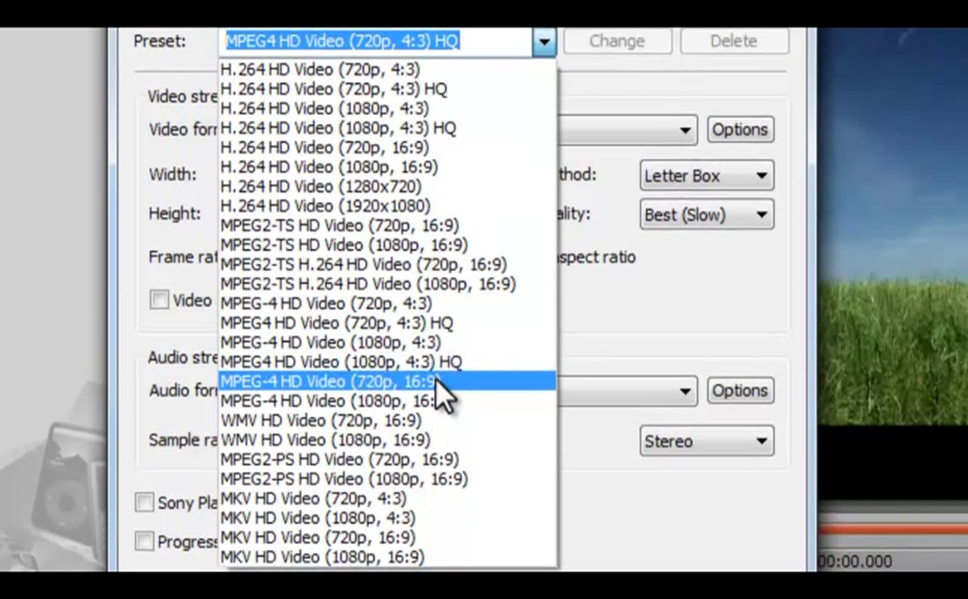
left_click(329, 381)
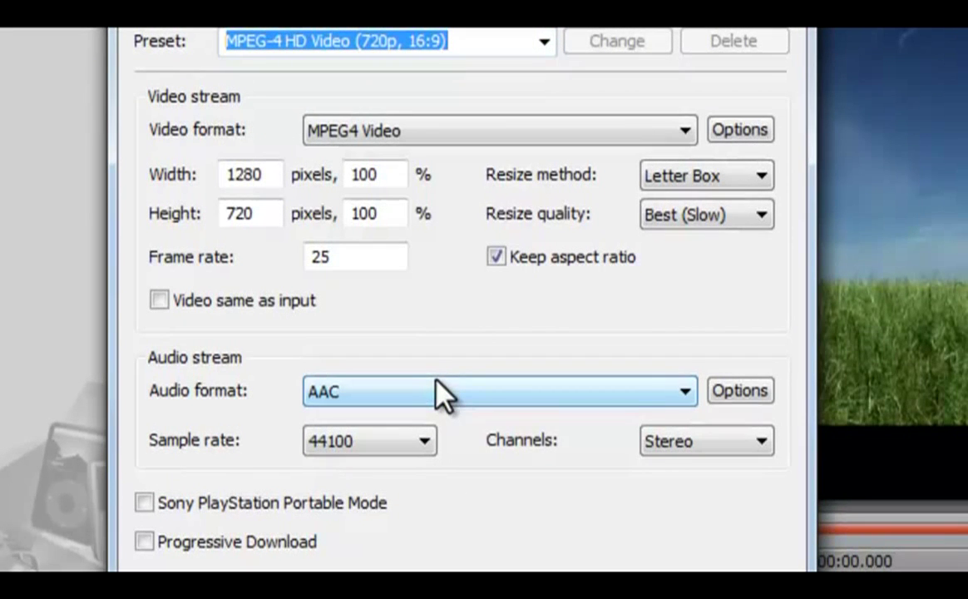
mouse_move(729, 225)
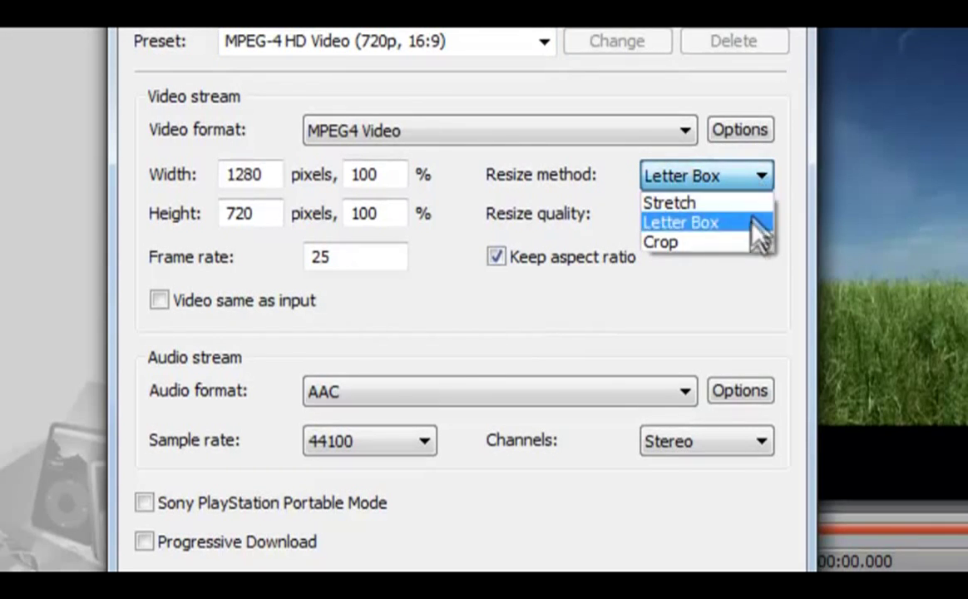
left_click(665, 241)
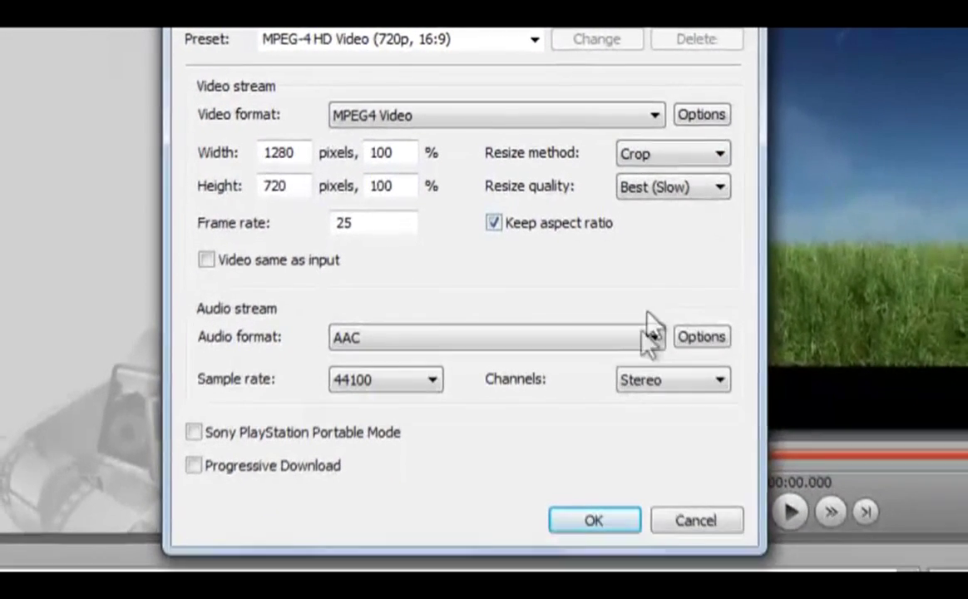
left_click(594, 519)
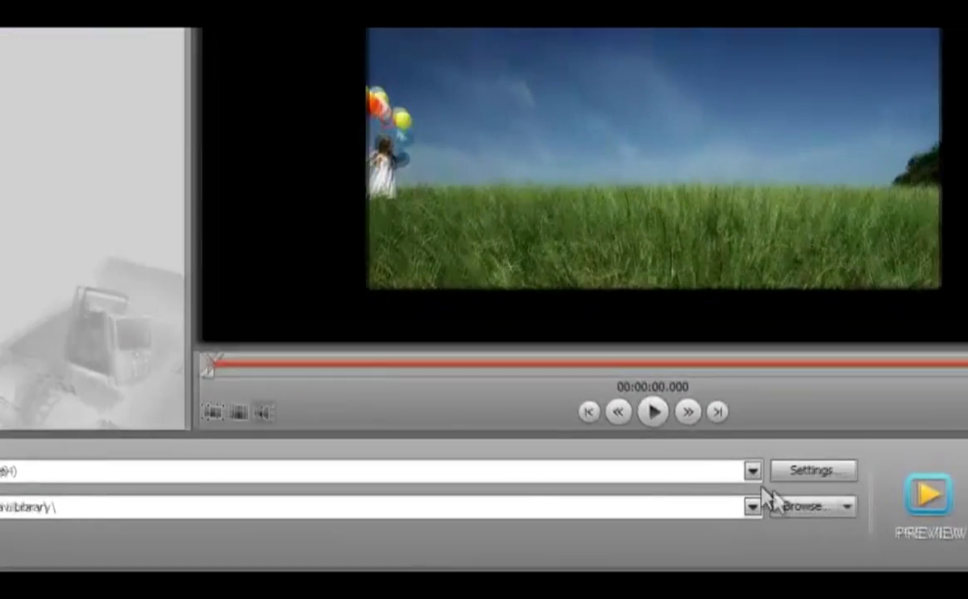
- Set the destination to the Movavi Library folder inside My Videos
left_click(816, 507)
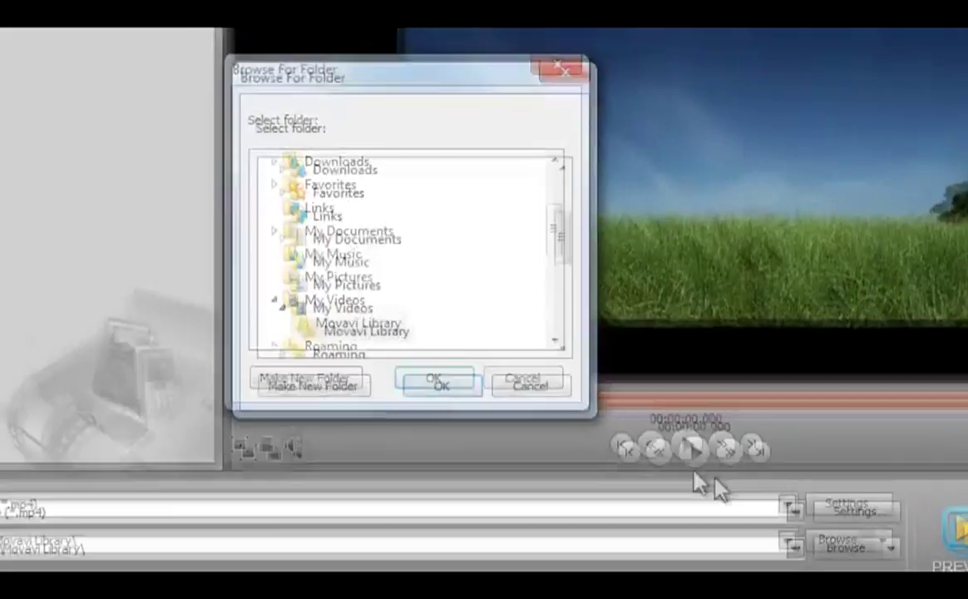
left_click(389, 356)
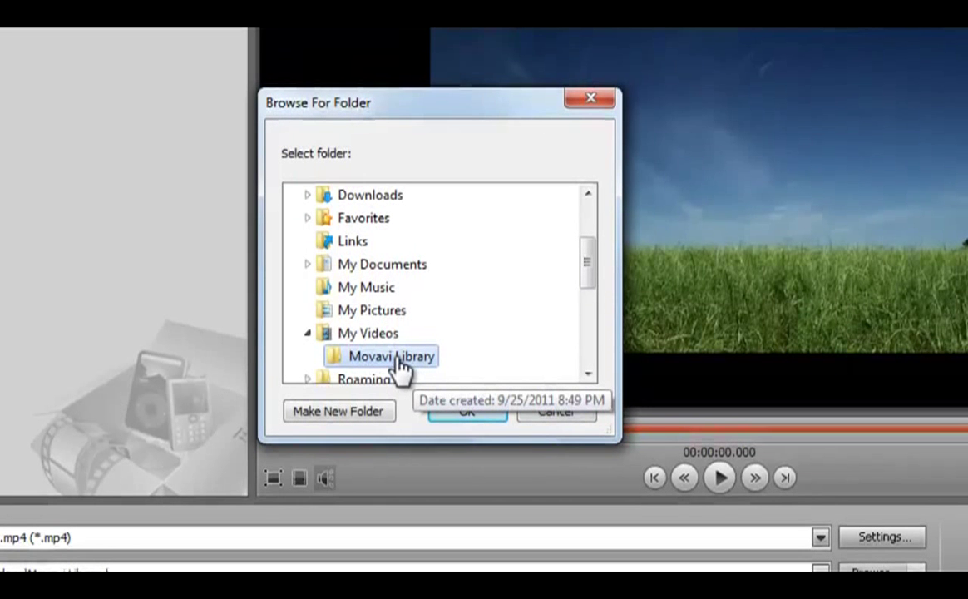
left_click(466, 411)
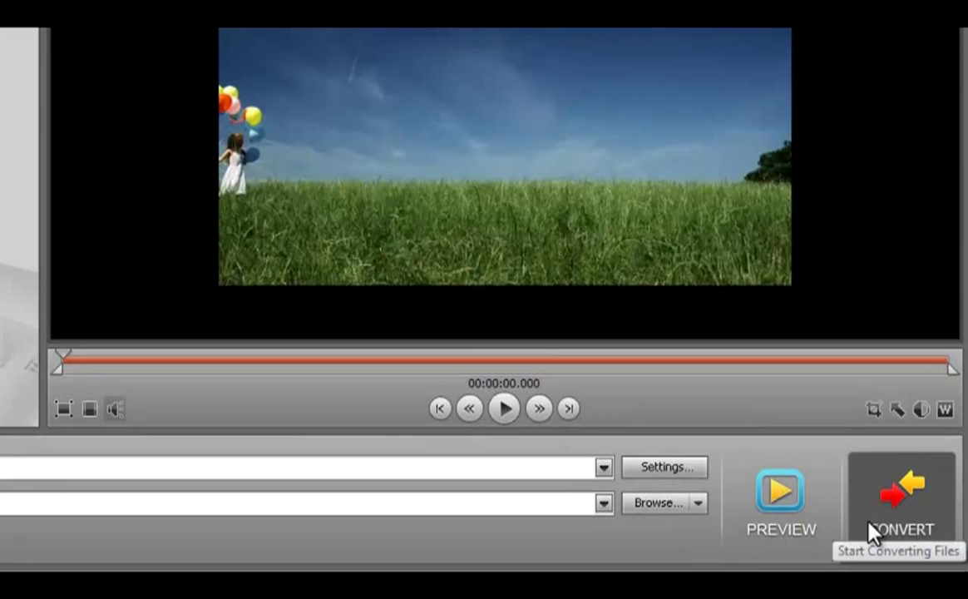
- Start converting Zagorsk_summer.mp4
left_click(895, 499)
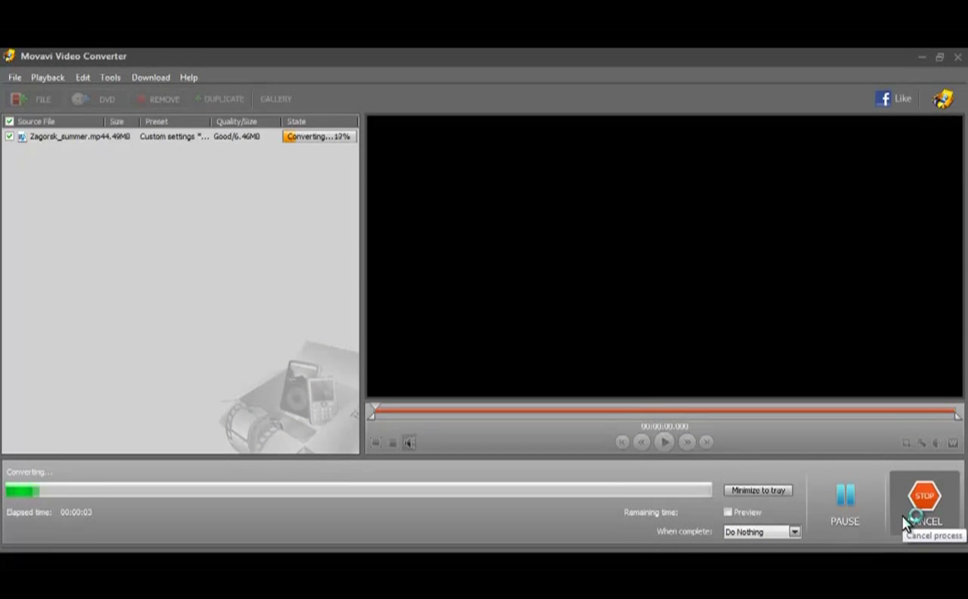